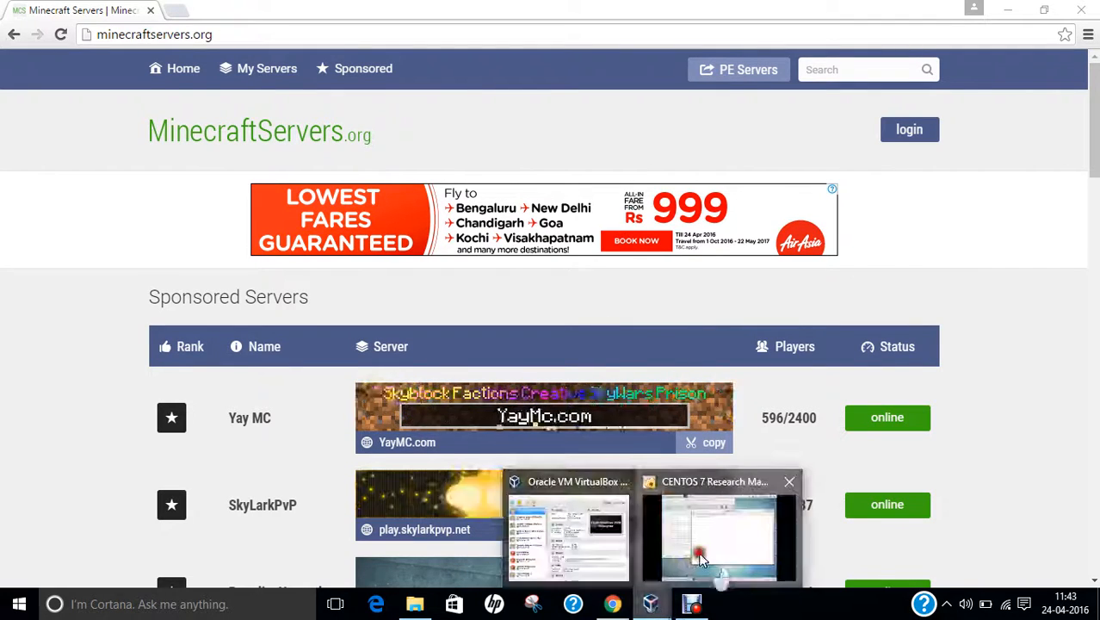
Switch to the CENTOS 7 Research Machine VM showing the Minecraft setup notes.
click(715, 534)
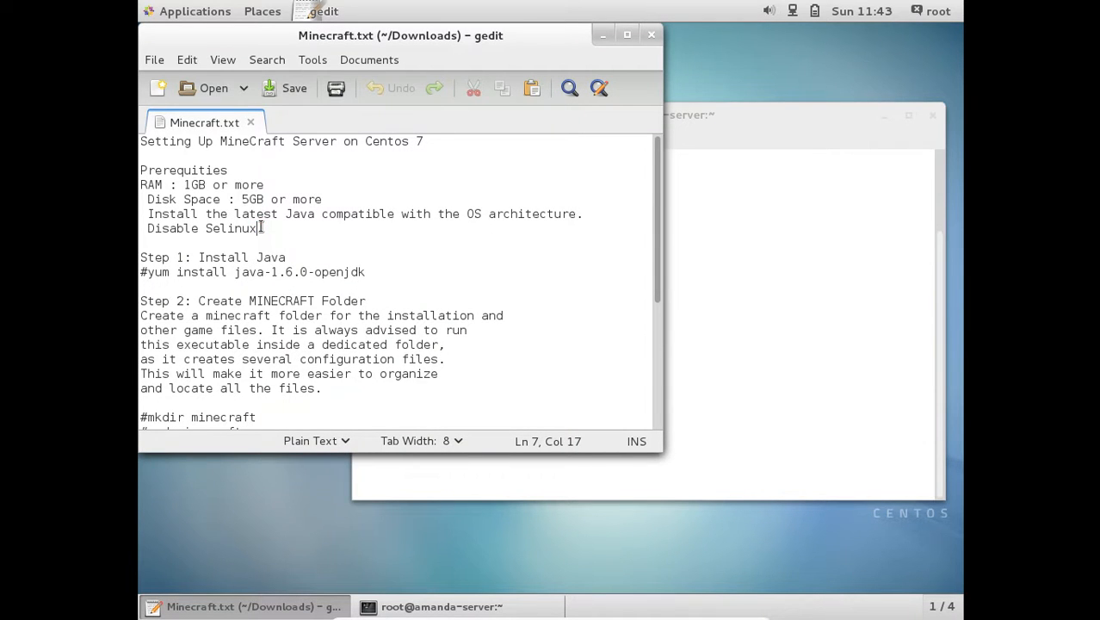
Select and copy the 'yum install java-1.6.0-openjdk' line from the notes.
double_click(193, 184)
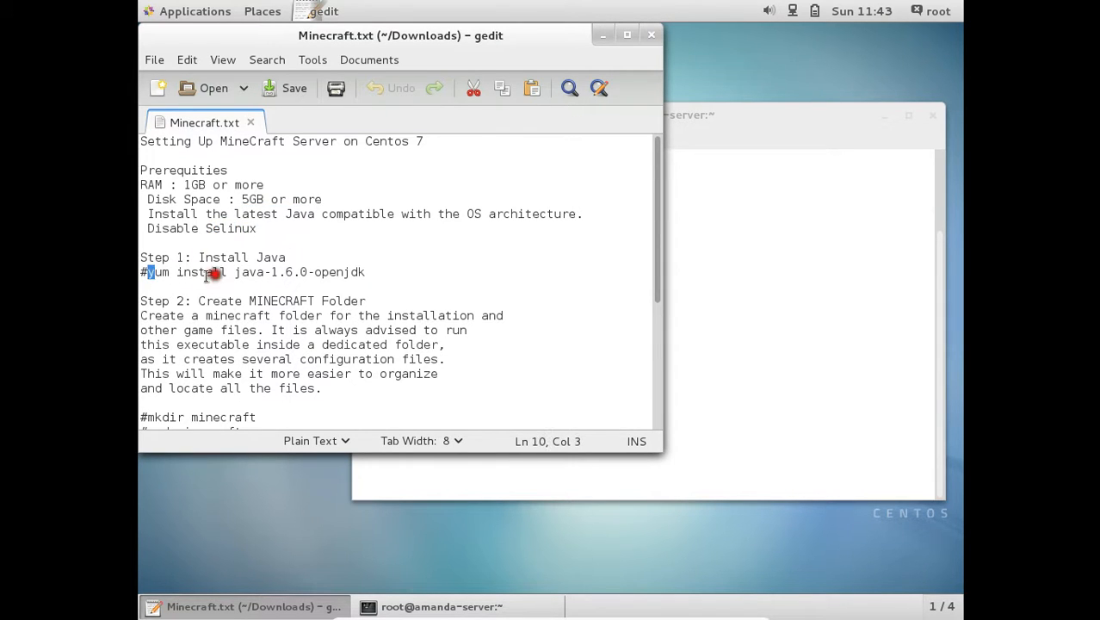
drag(149, 272, 369, 272)
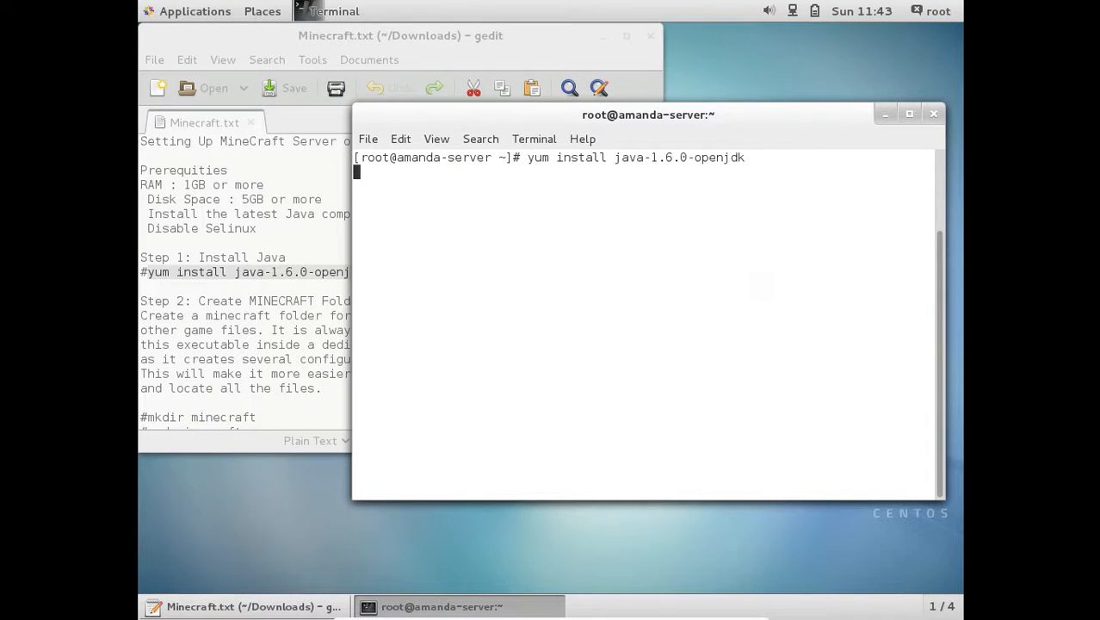
Run the pasted yum Java install command and confirm the download with y.
key(Return)
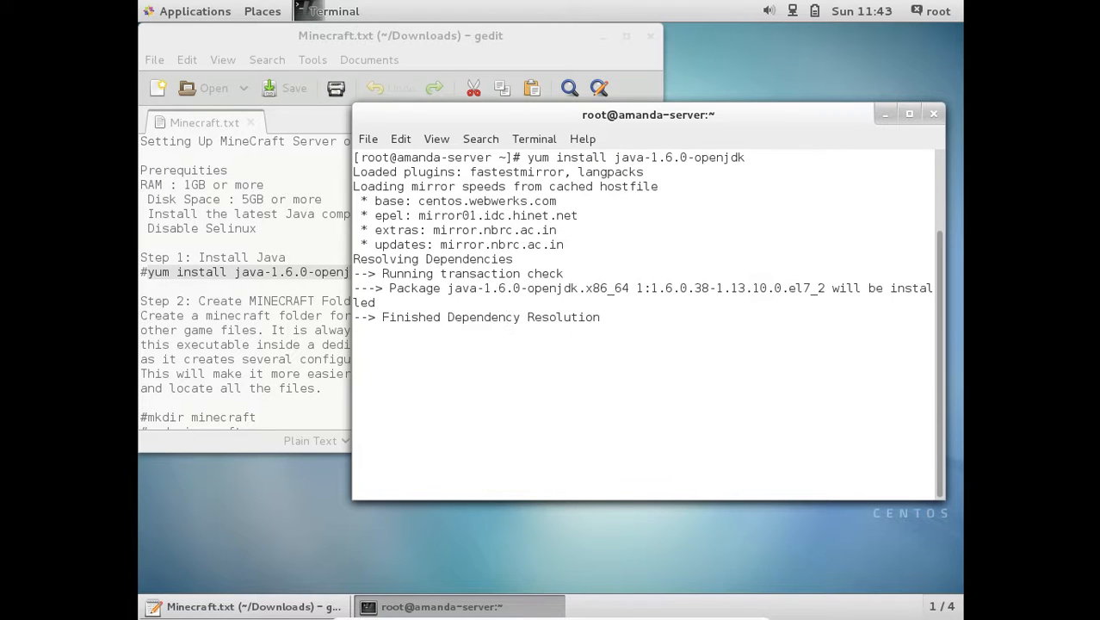
key(Return)
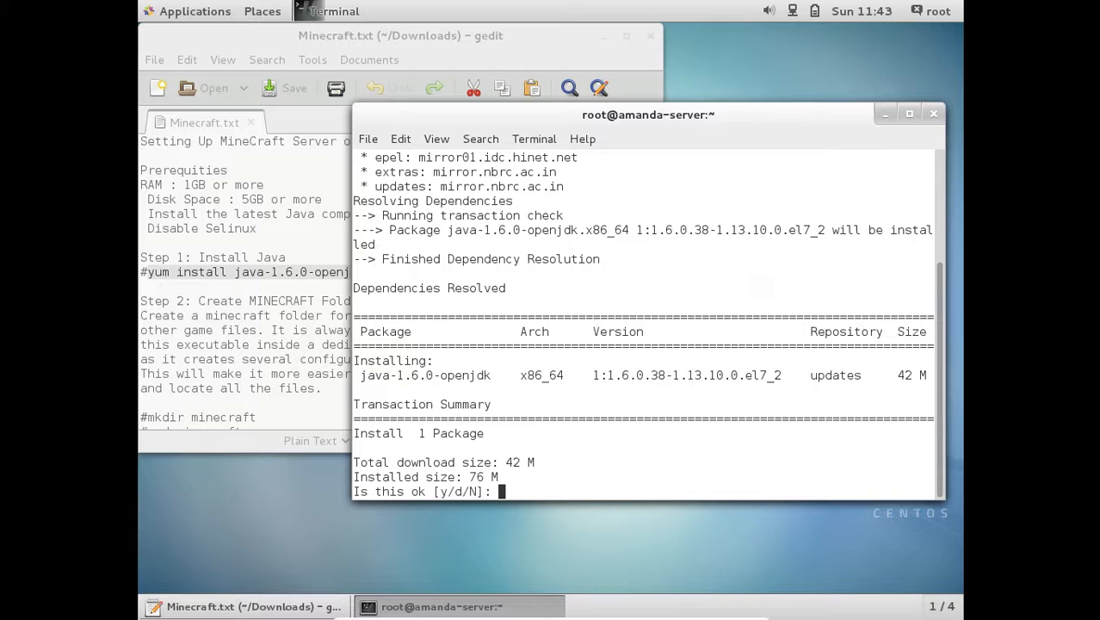
text(y)
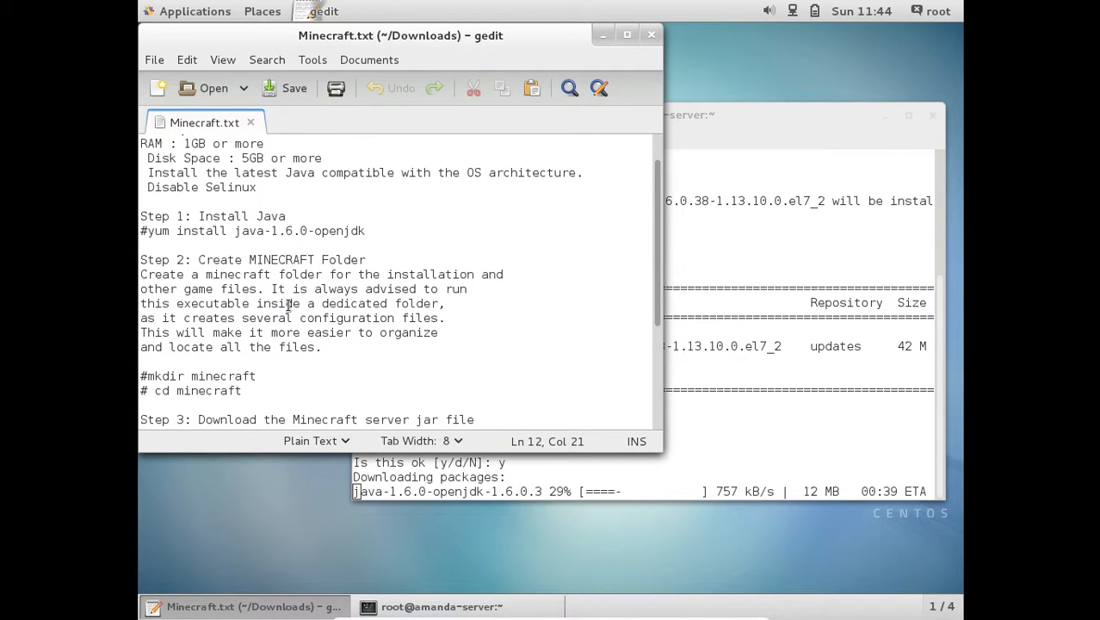
Scroll the gedit notes down to Step 2 and Step 3.
scroll(down, 3)
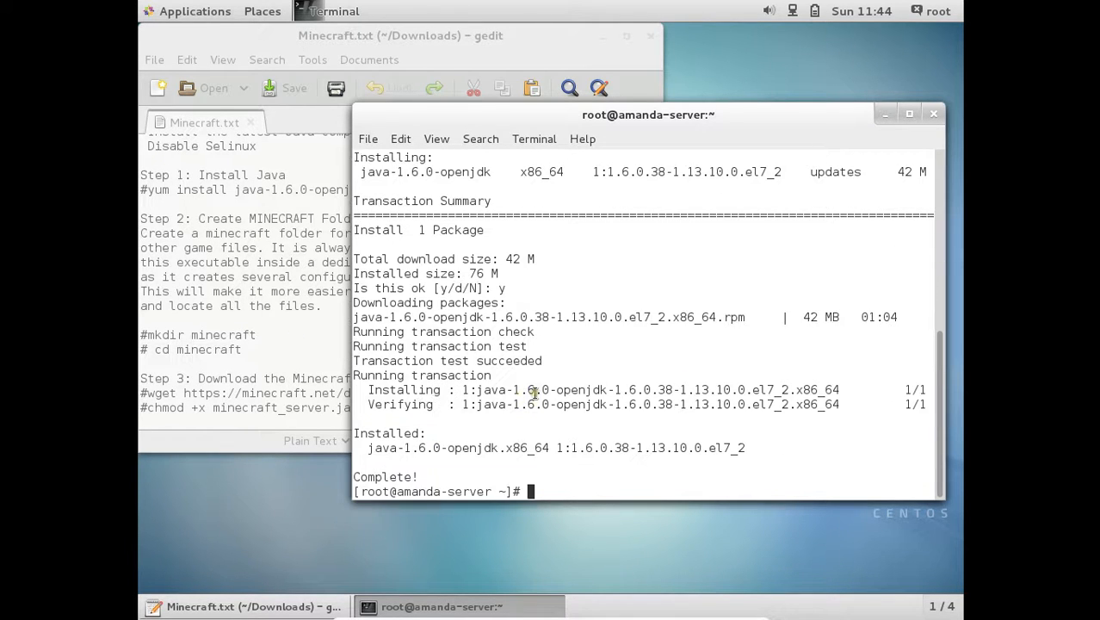
Create and enter the minecraft folder, then select the wget download line.
text(mkdir)
text(cd)
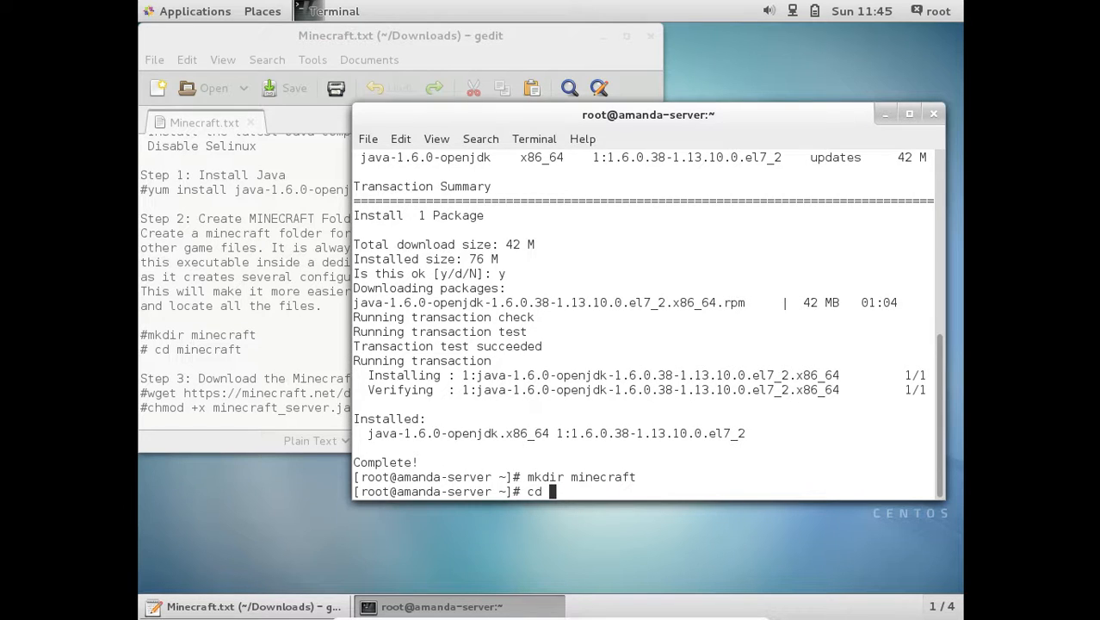
text(minecraft/)
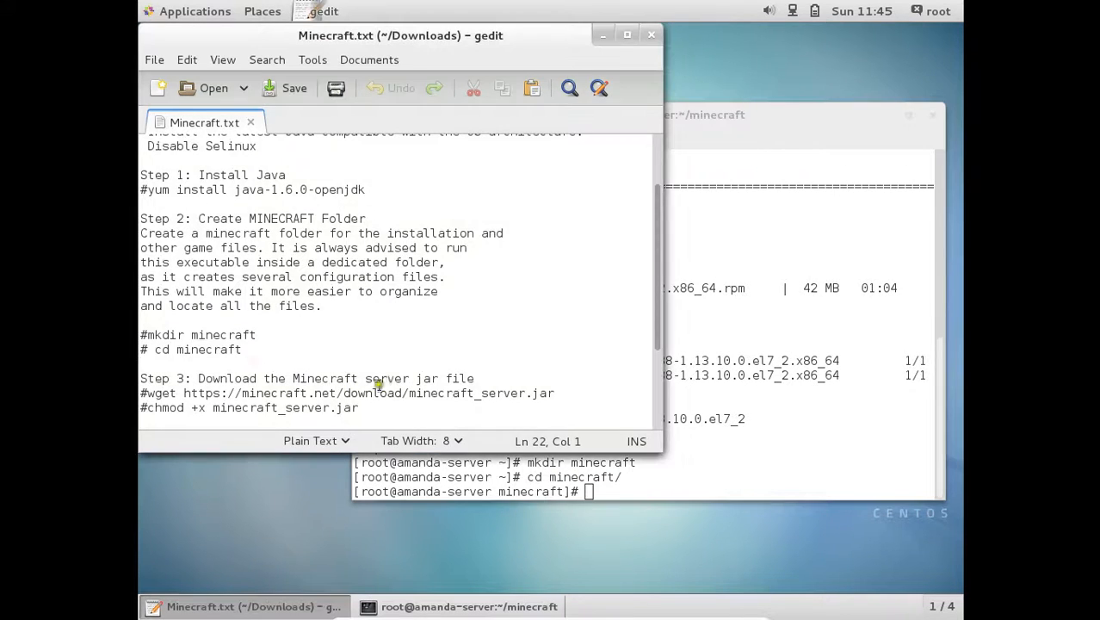
double_click(416, 377)
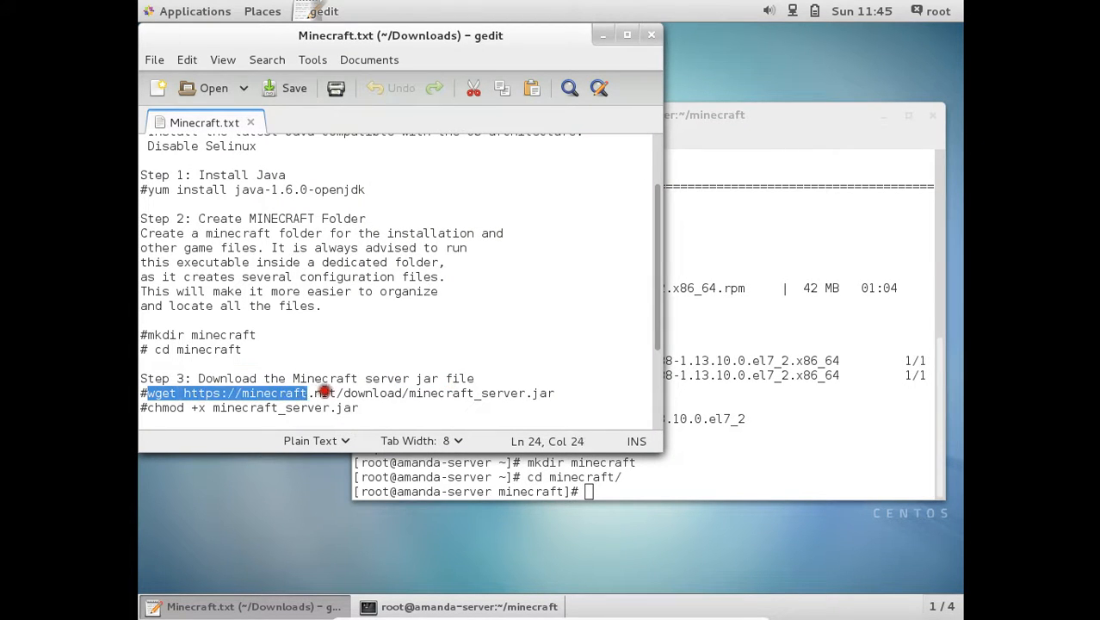
drag(310, 392, 556, 394)
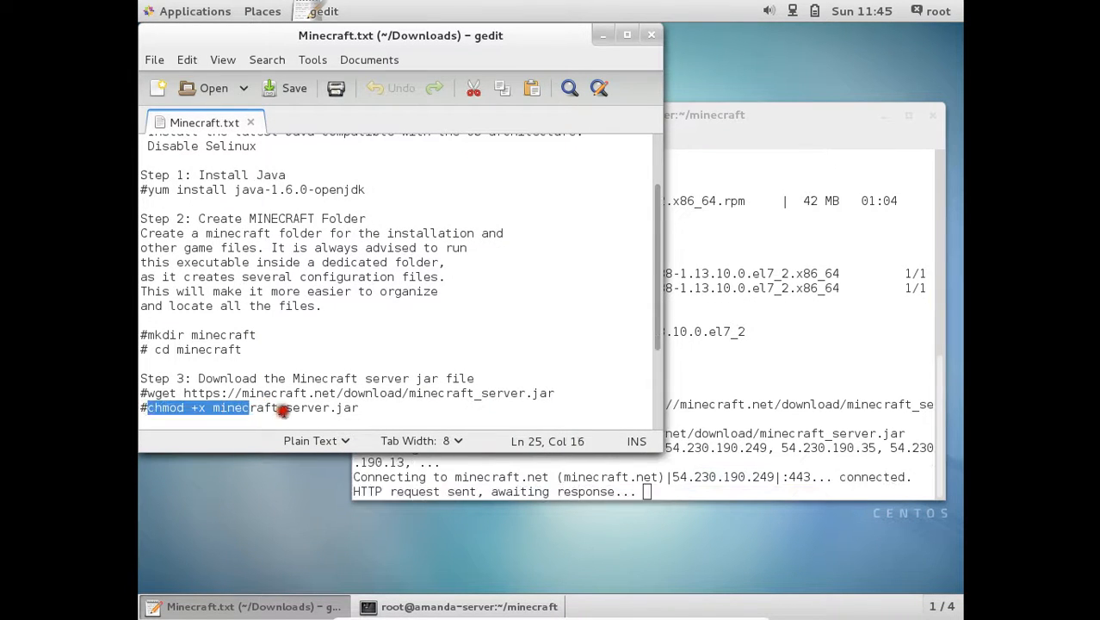
Copy the chmod line and run 'chmod +x minecraft_server.jar' in the terminal.
right_click(284, 407)
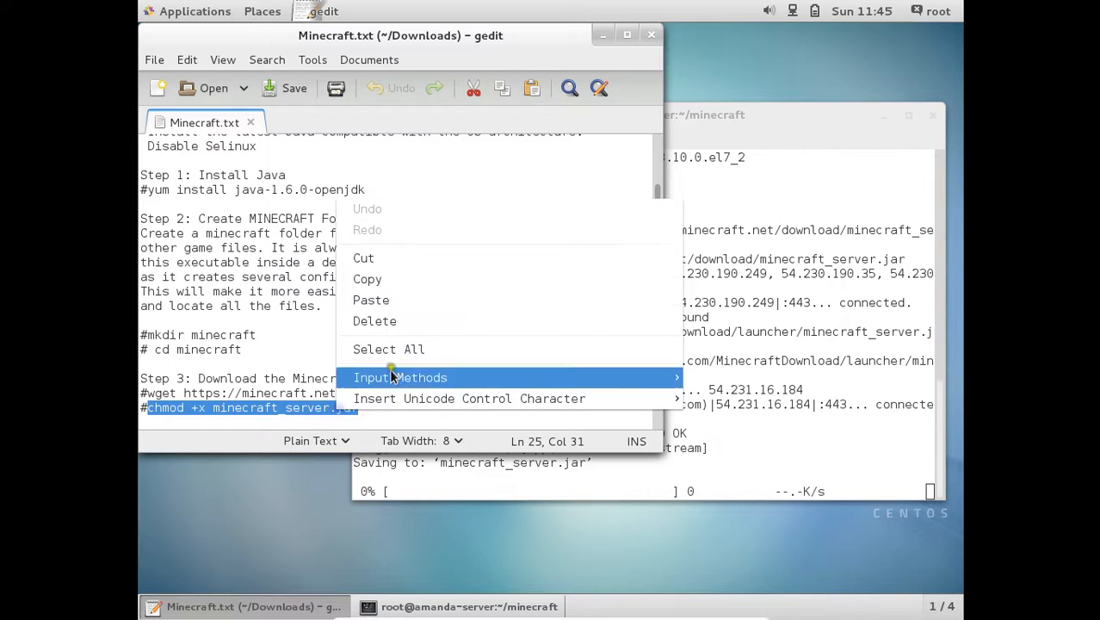
click(686, 448)
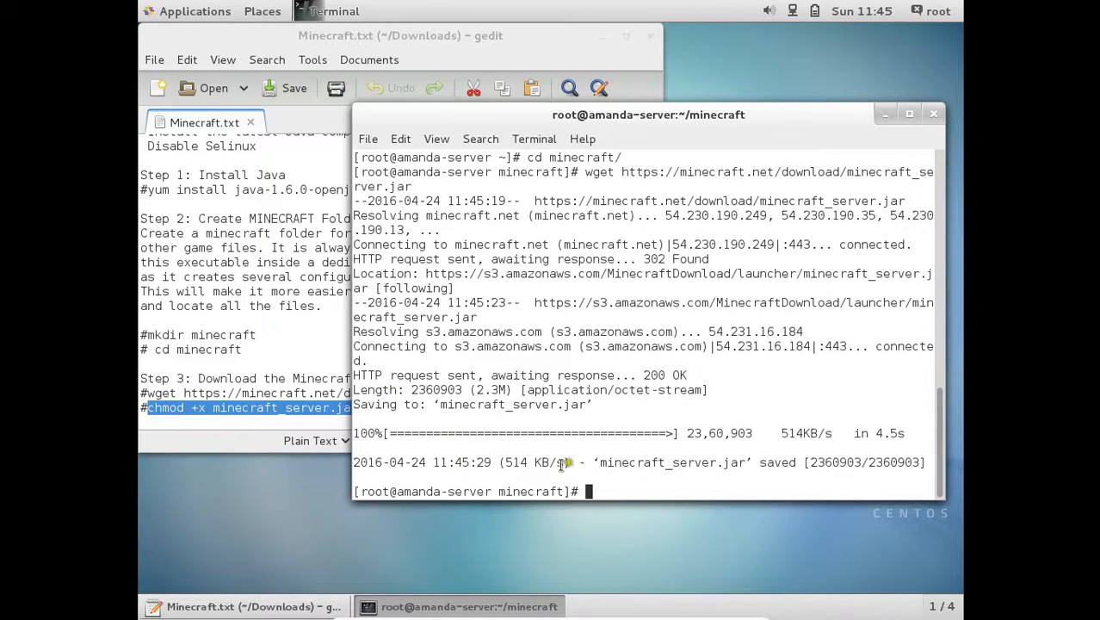
text(chmod +x minecraft_server.jar)
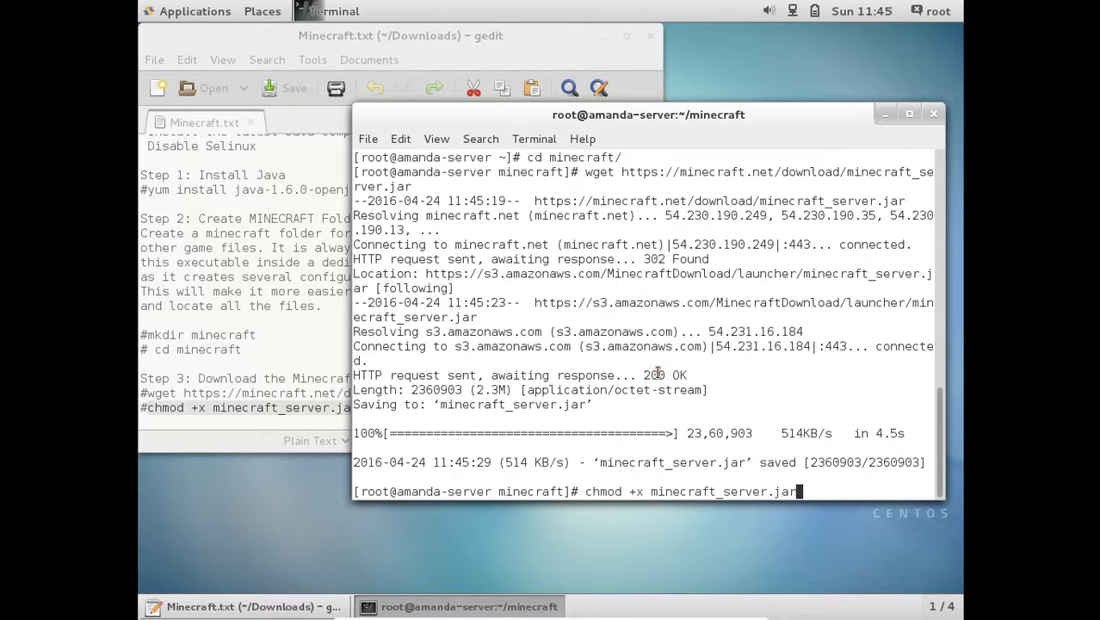
key(Return)
text(yum)
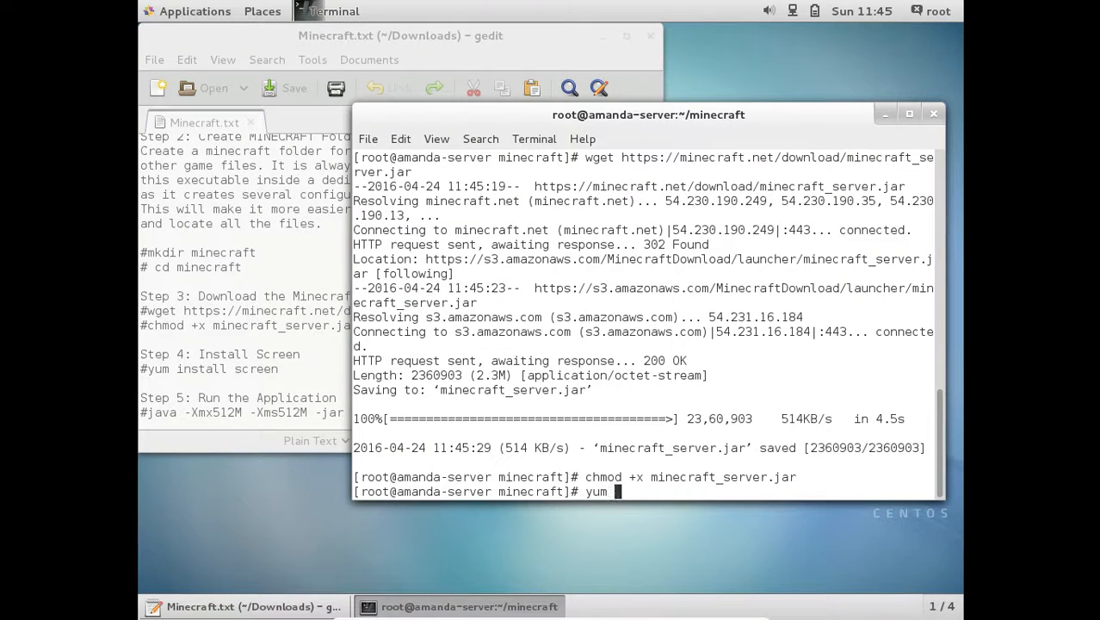
Run 'yum install screen', approve with y, and scroll notes to Step 5.
text(install)
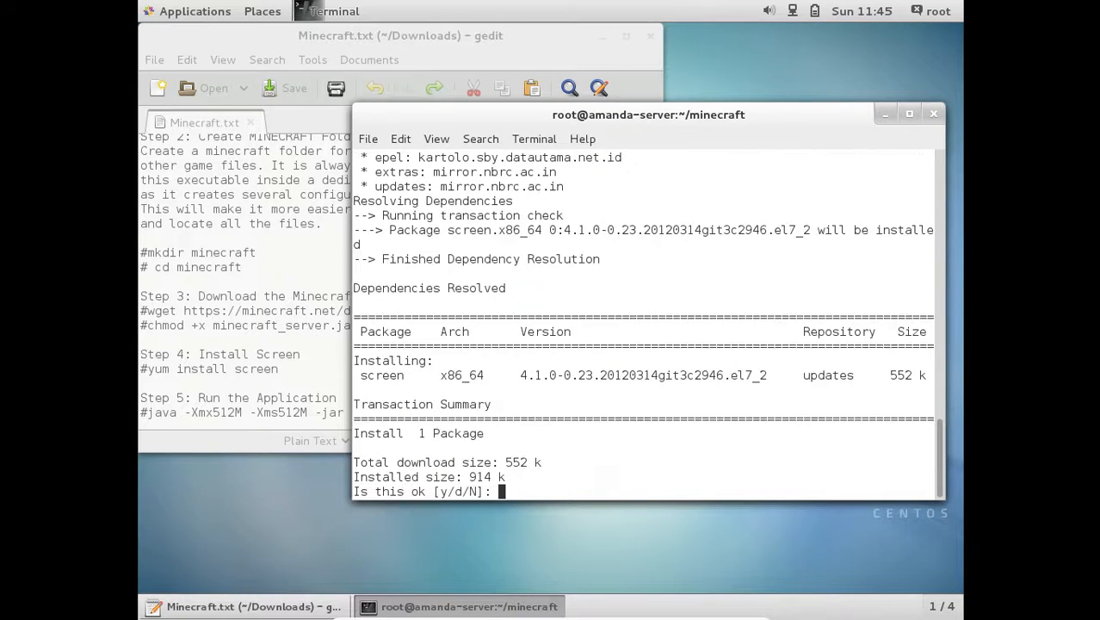
text(y)
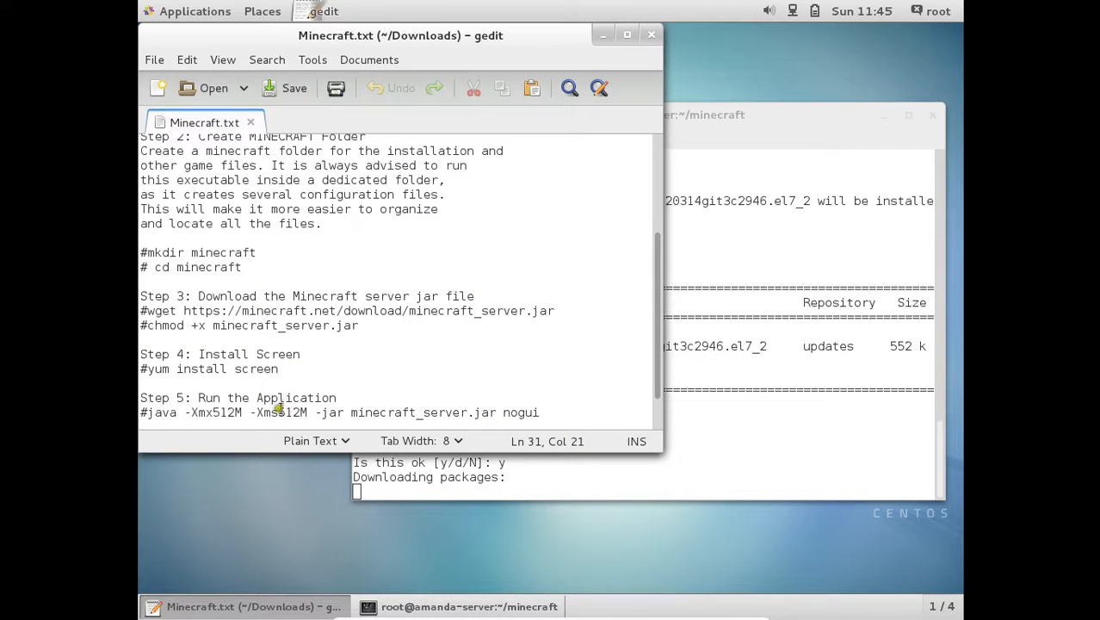
scroll(down, 3)
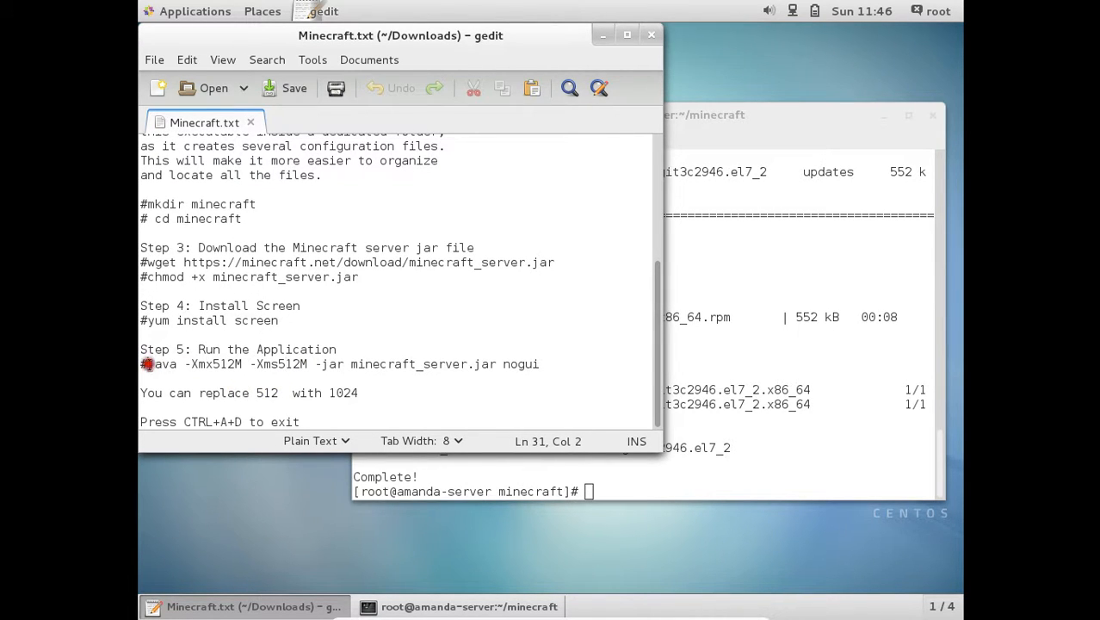
Launch the server with the copied java -jar 512M command, then exit full screen.
drag(146, 363, 470, 363)
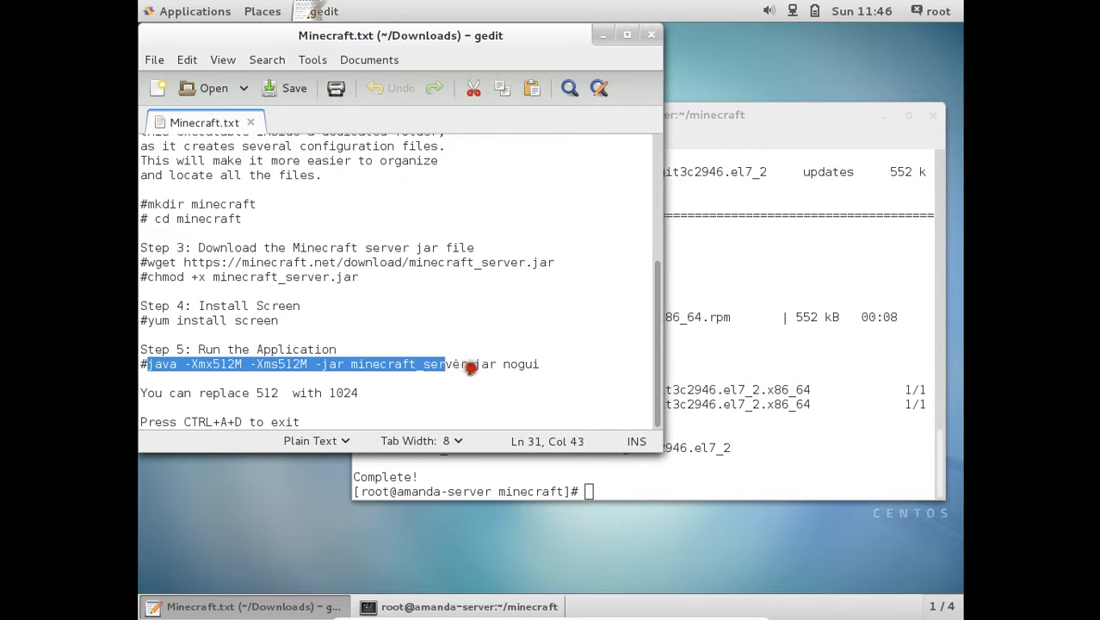
right_click(471, 364)
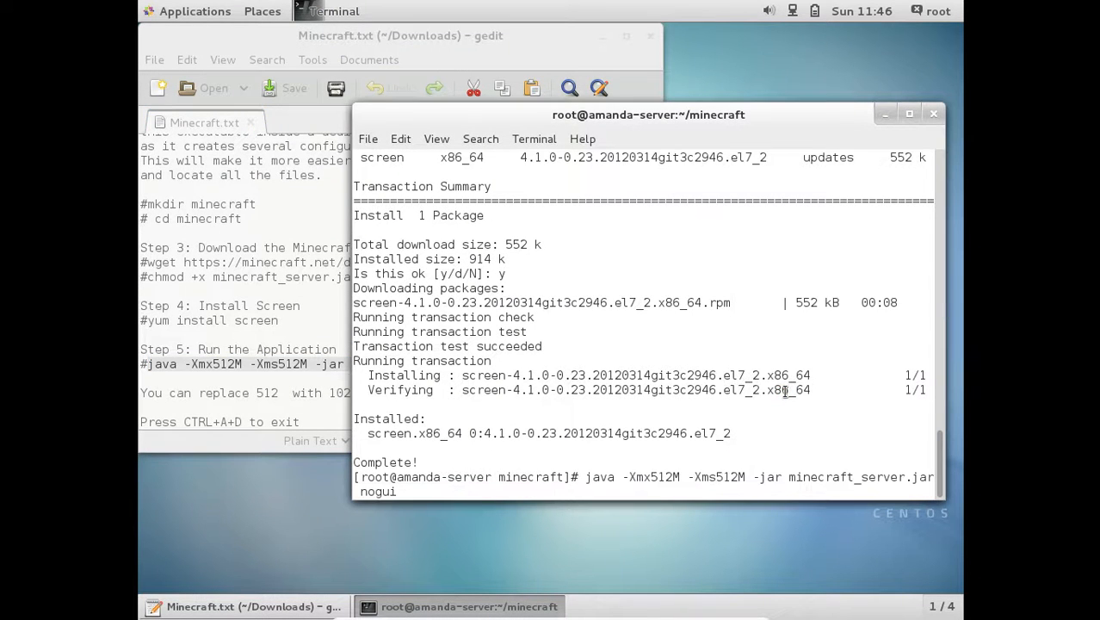
key(Return)
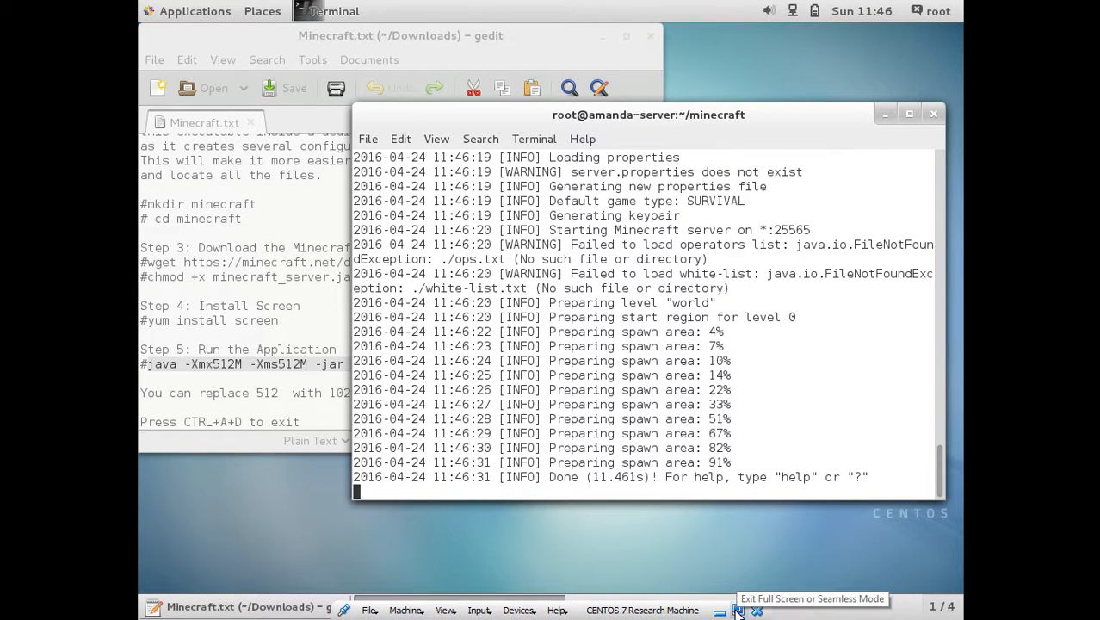
click(738, 609)
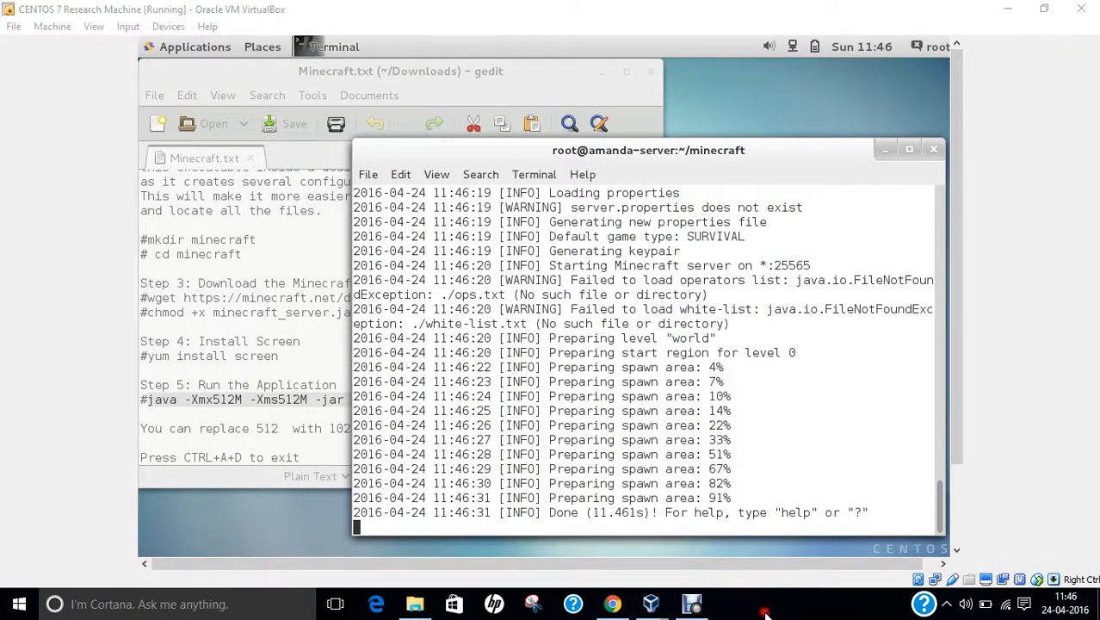